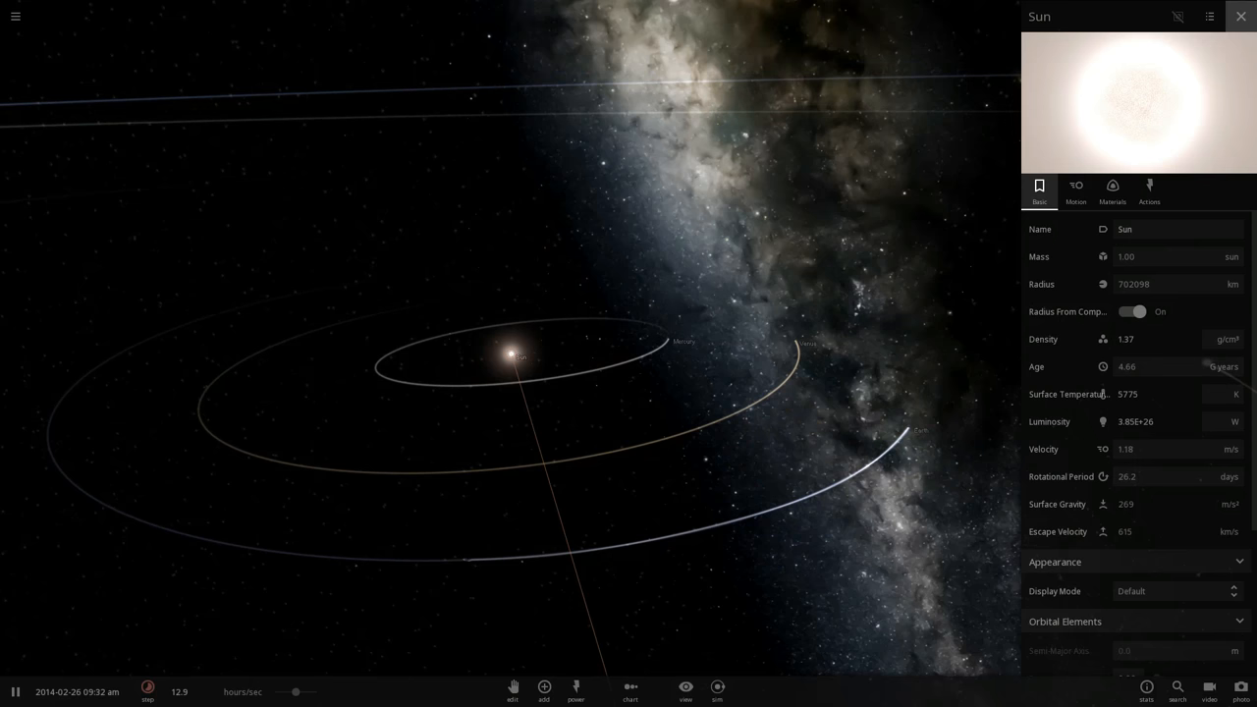
Close the Sun's details panel while the simulation keeps running.
click(1240, 16)
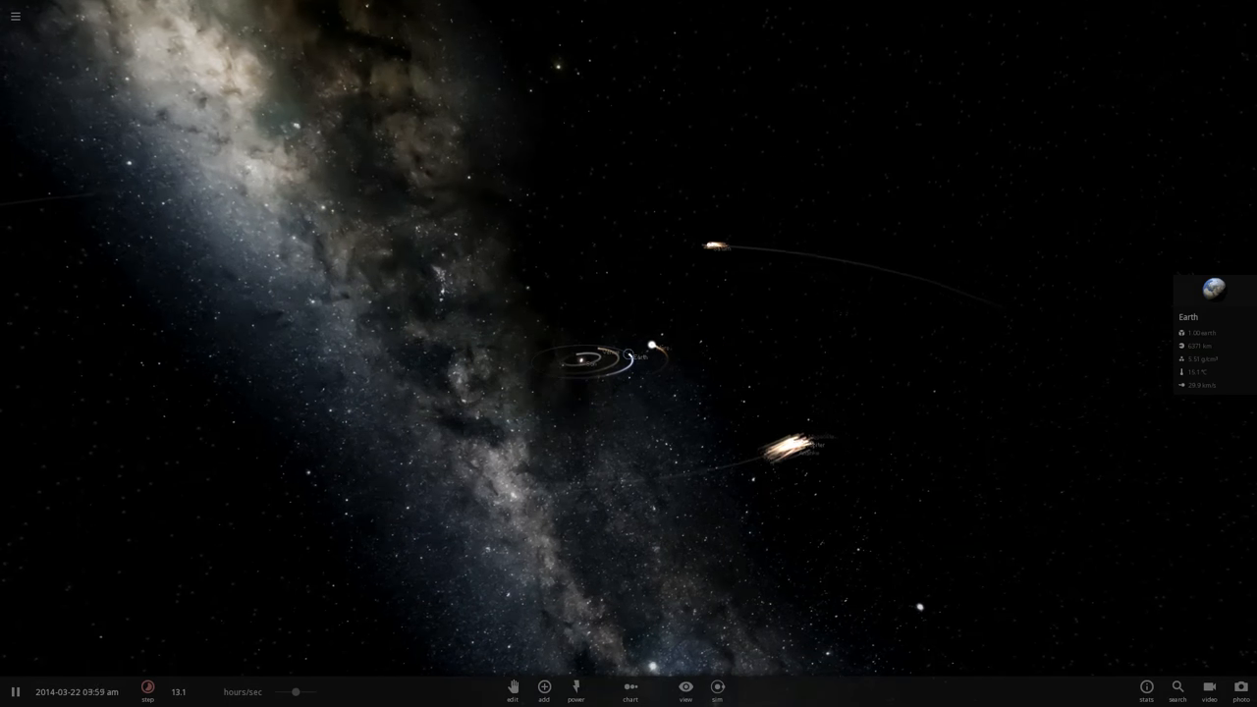
Pause the simulation and search the Add catalogue for VY Canis Majoris to place it.
click(15, 691)
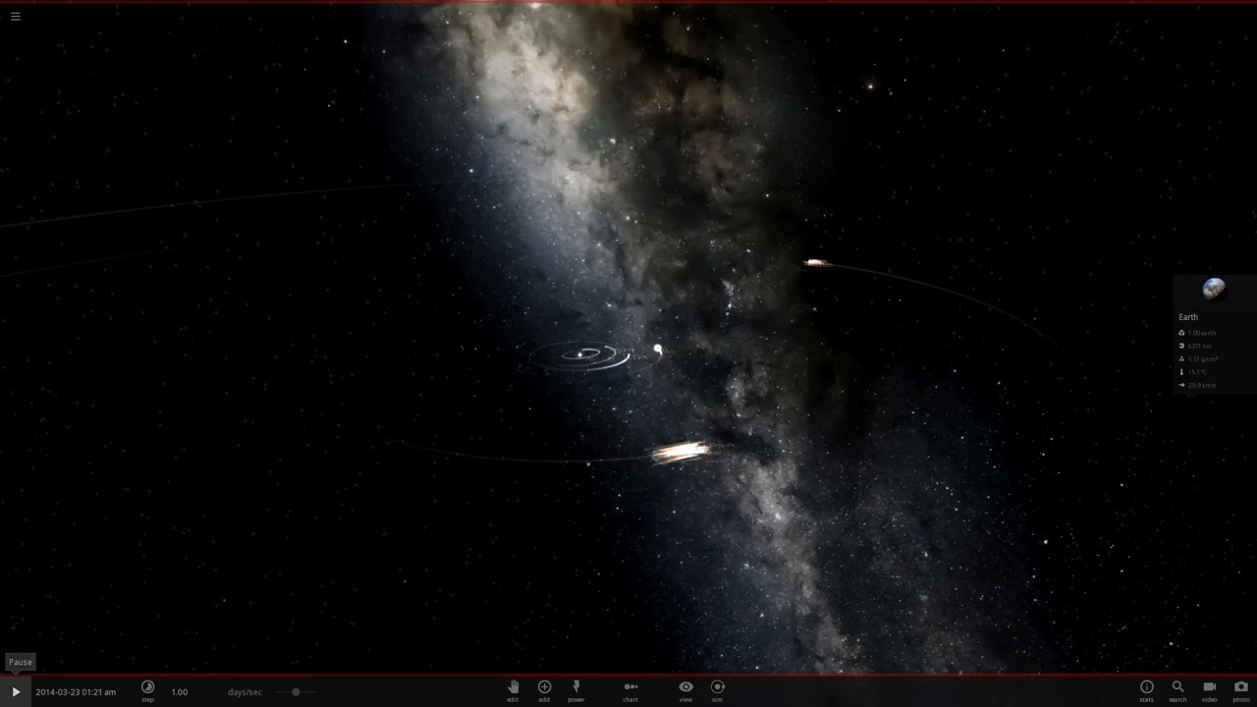
click(543, 686)
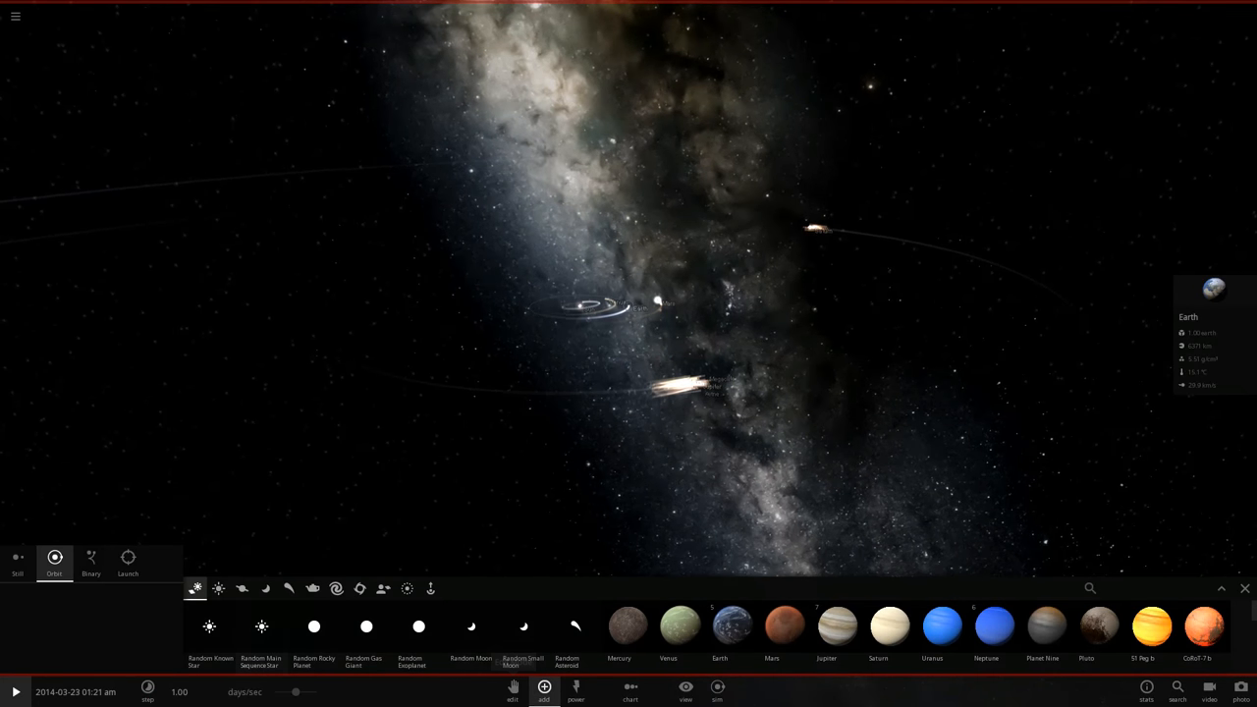
click(218, 588)
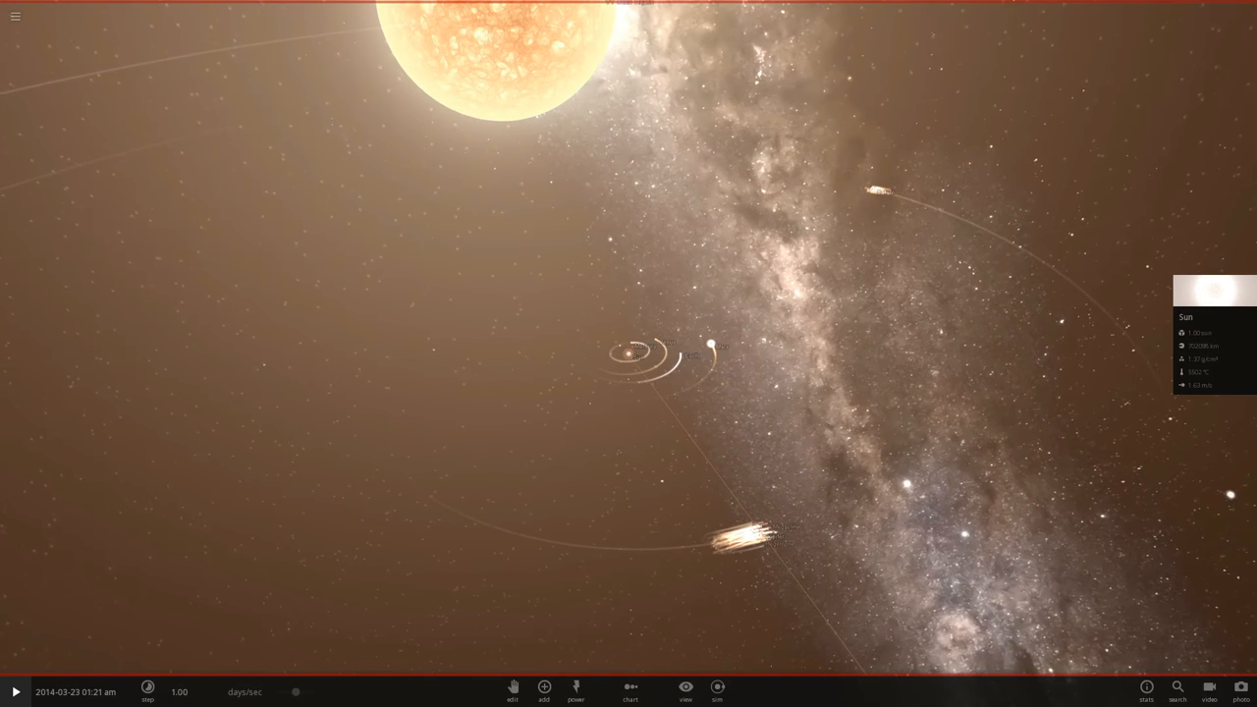
Focus and orbit the camera on Earth, showing its 15.1 °C surface temperature.
click(705, 345)
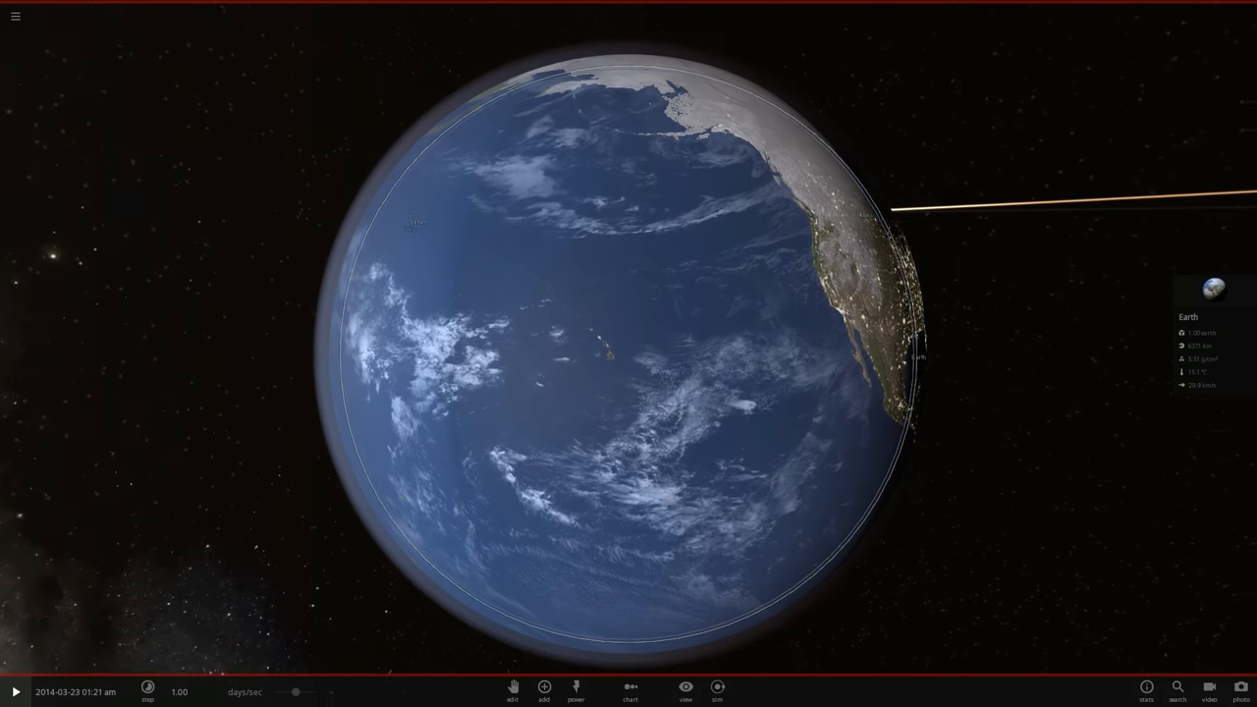
scroll(down, 3)
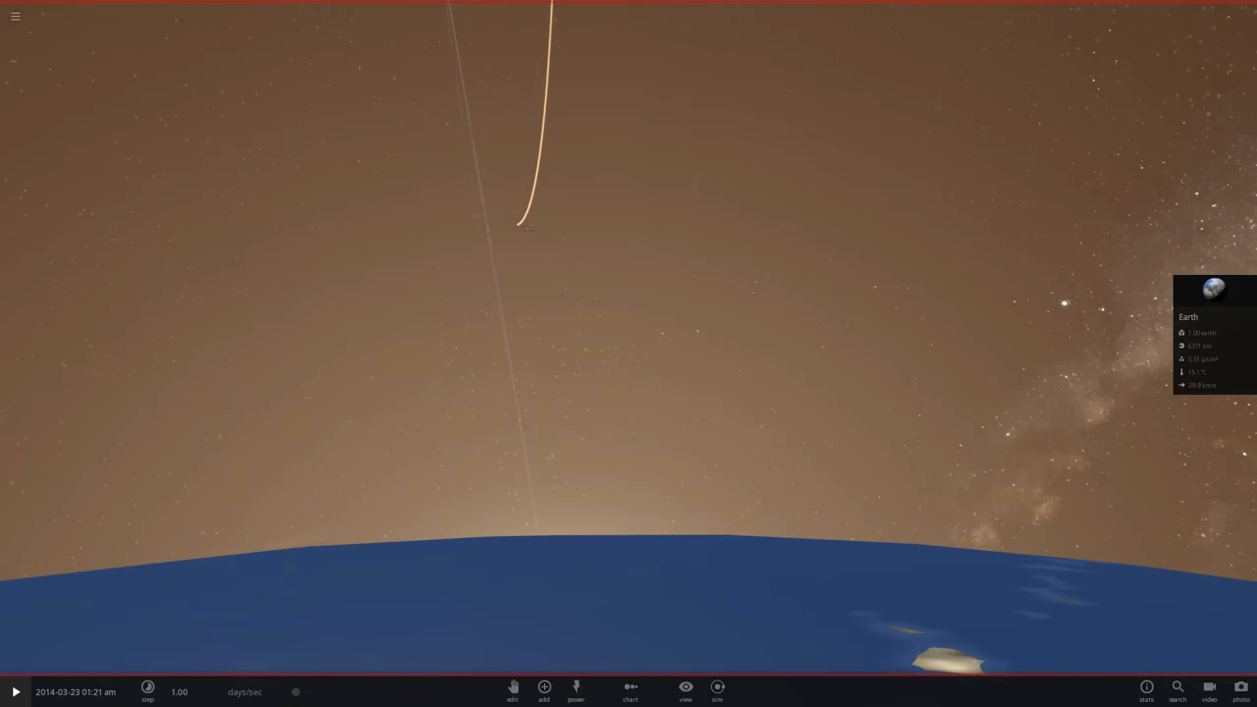
drag(628, 294, 628, 491)
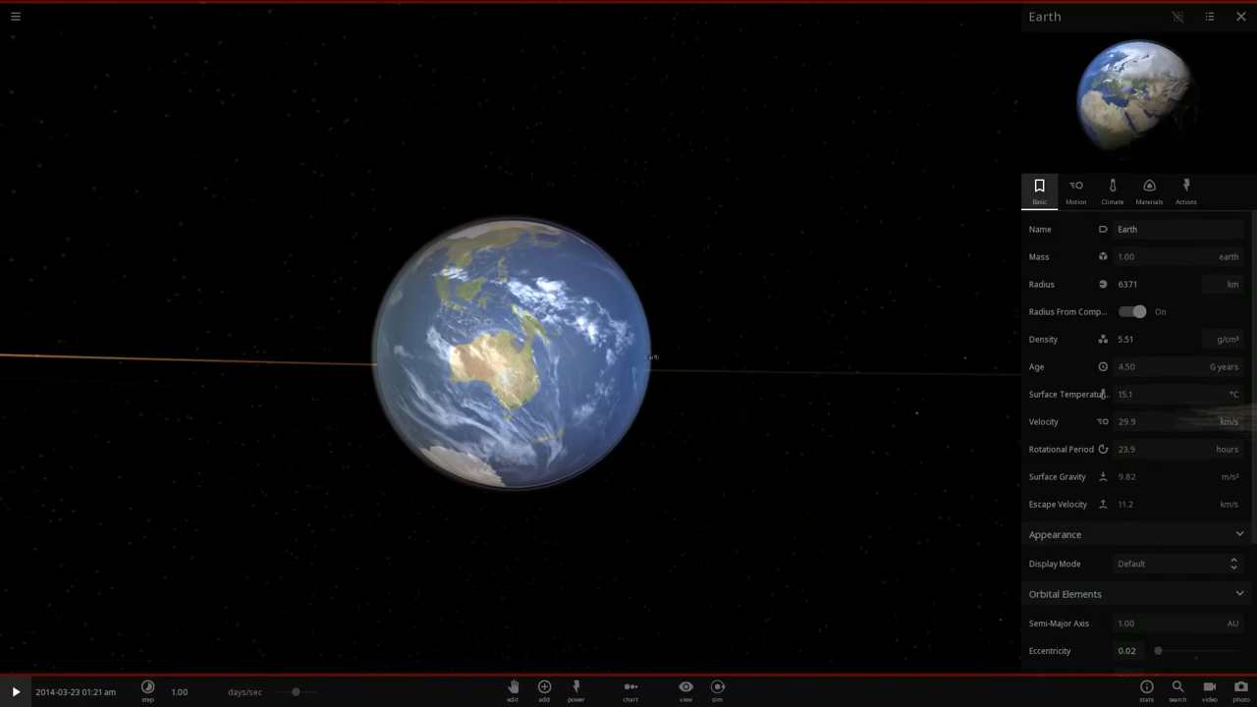
Zoom out toward VY Canis Majoris and resume the simulation.
scroll(down, 3)
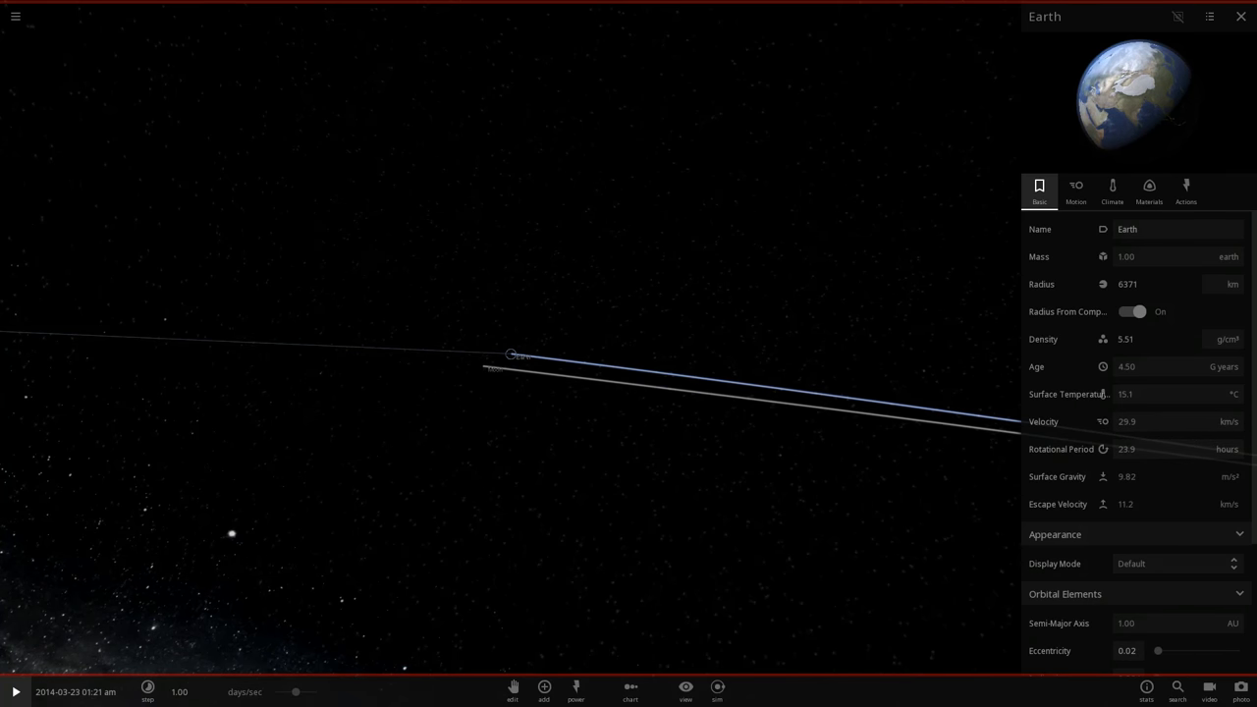
click(14, 692)
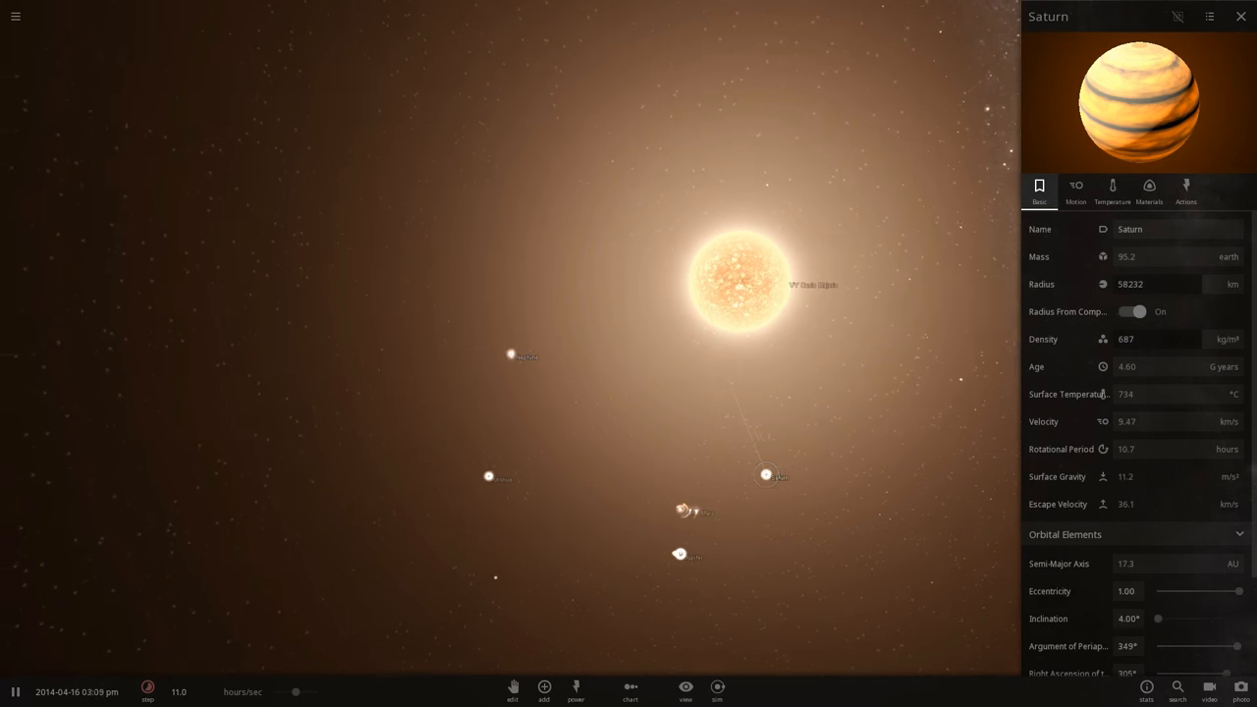
Check Neptune's 768 °C temperature, then close its properties panel.
click(511, 354)
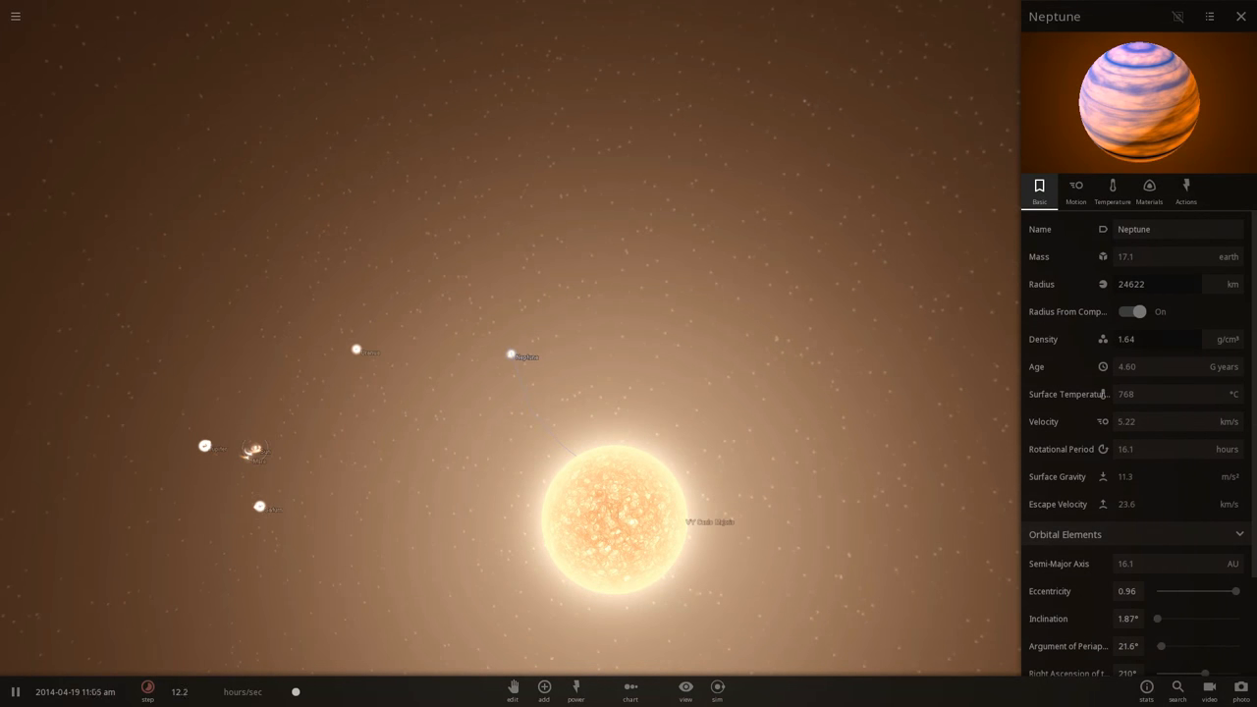
click(148, 691)
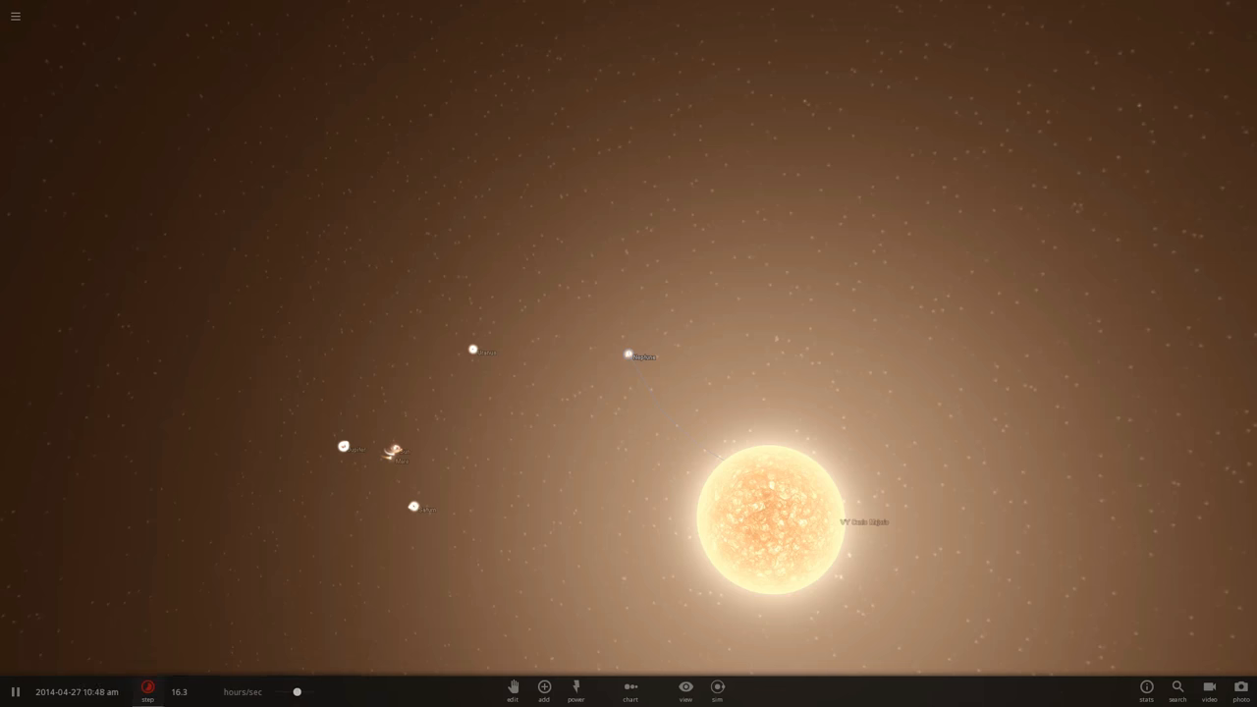
Adjust the simulation controls and focus the camera on the scorched, molten Earth.
click(148, 691)
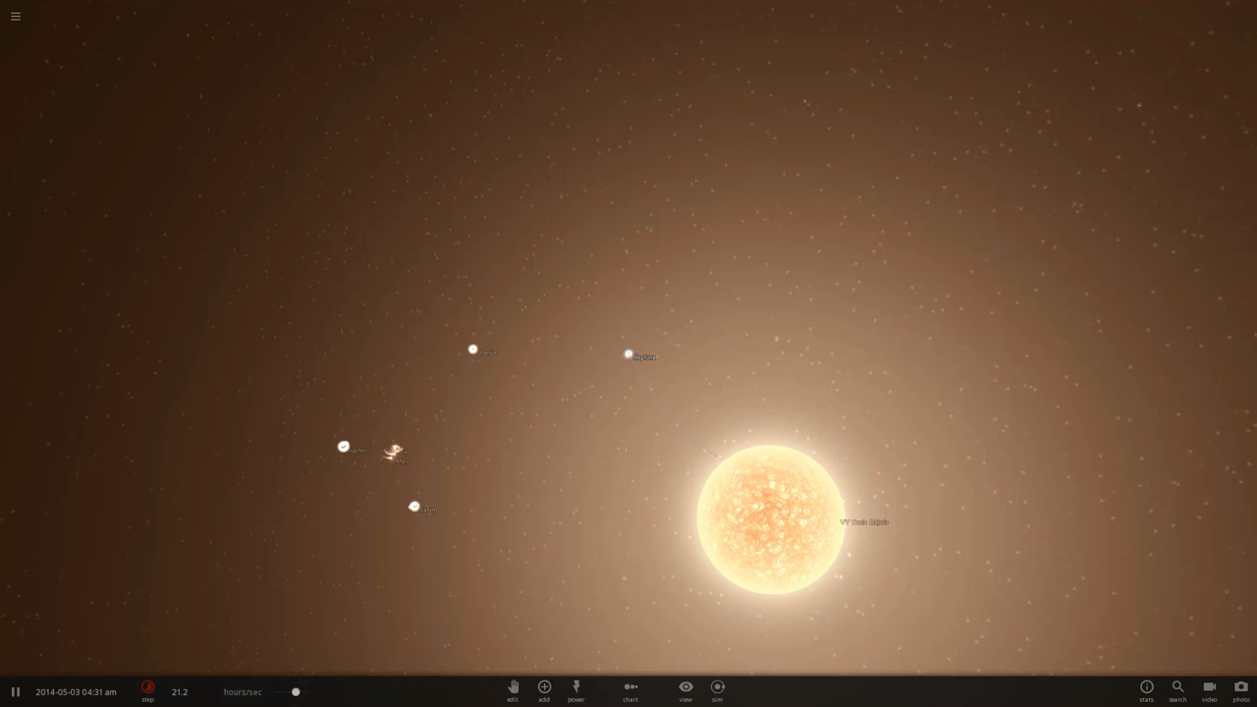
click(147, 691)
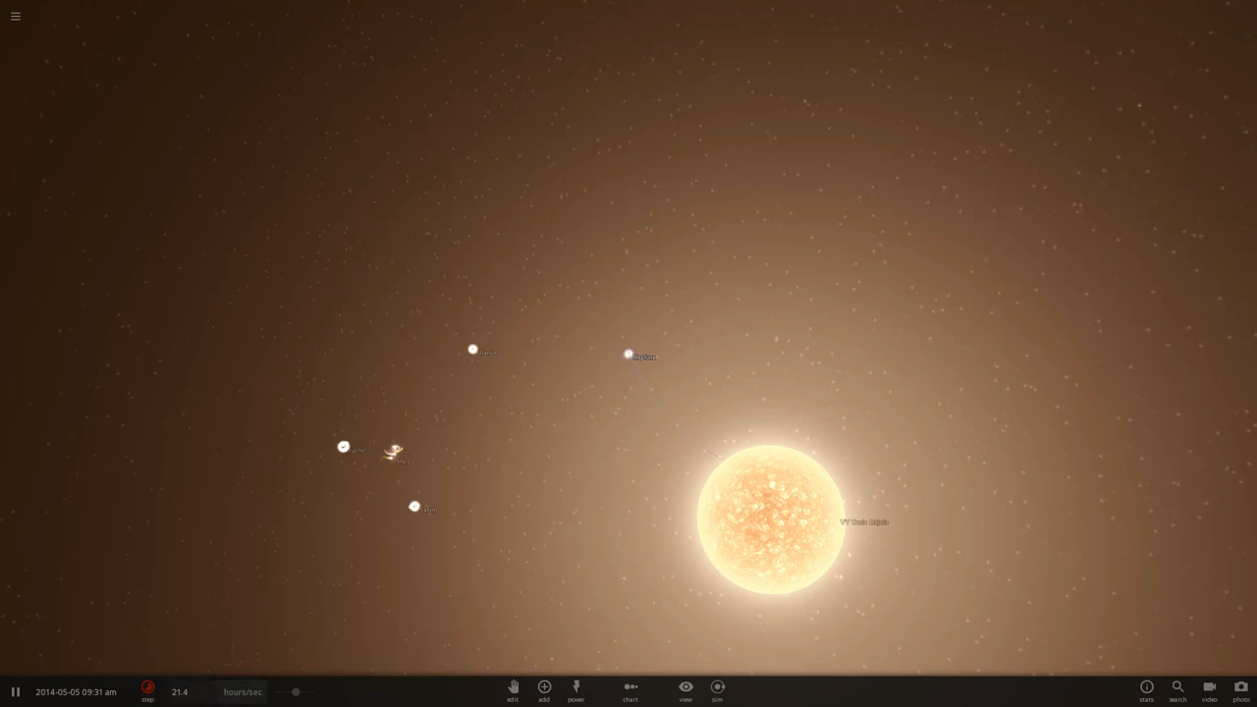
click(148, 692)
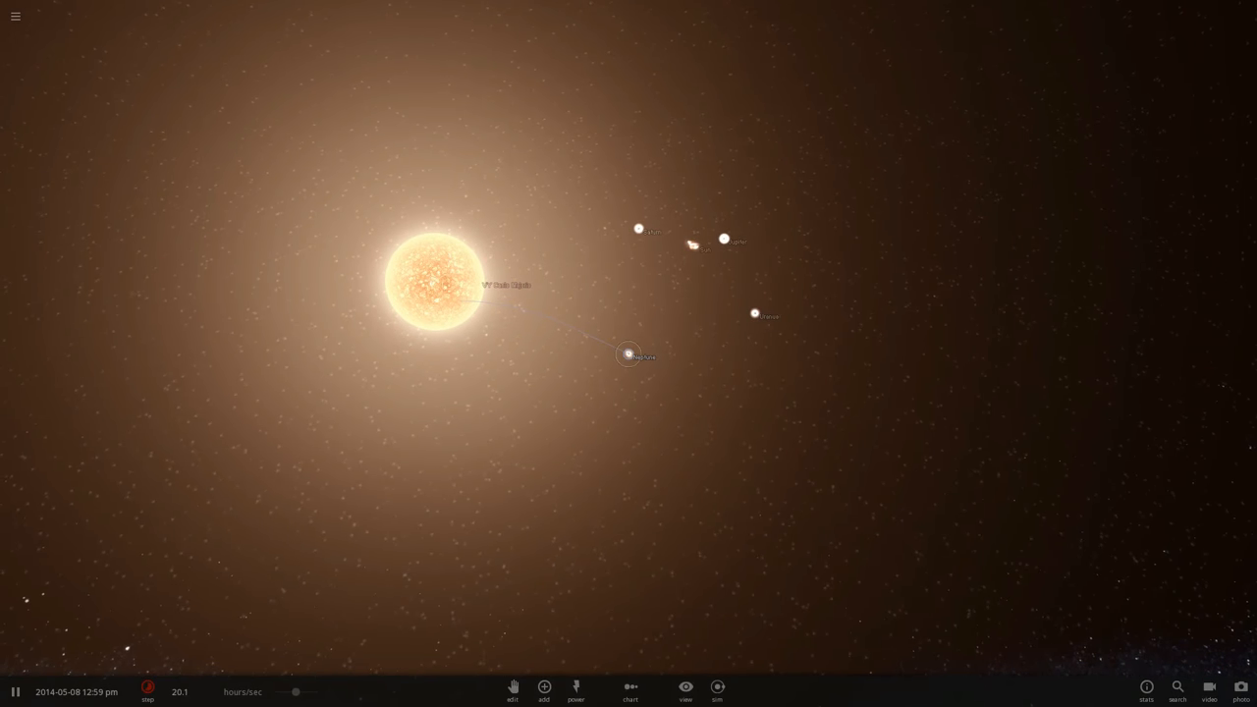
click(694, 246)
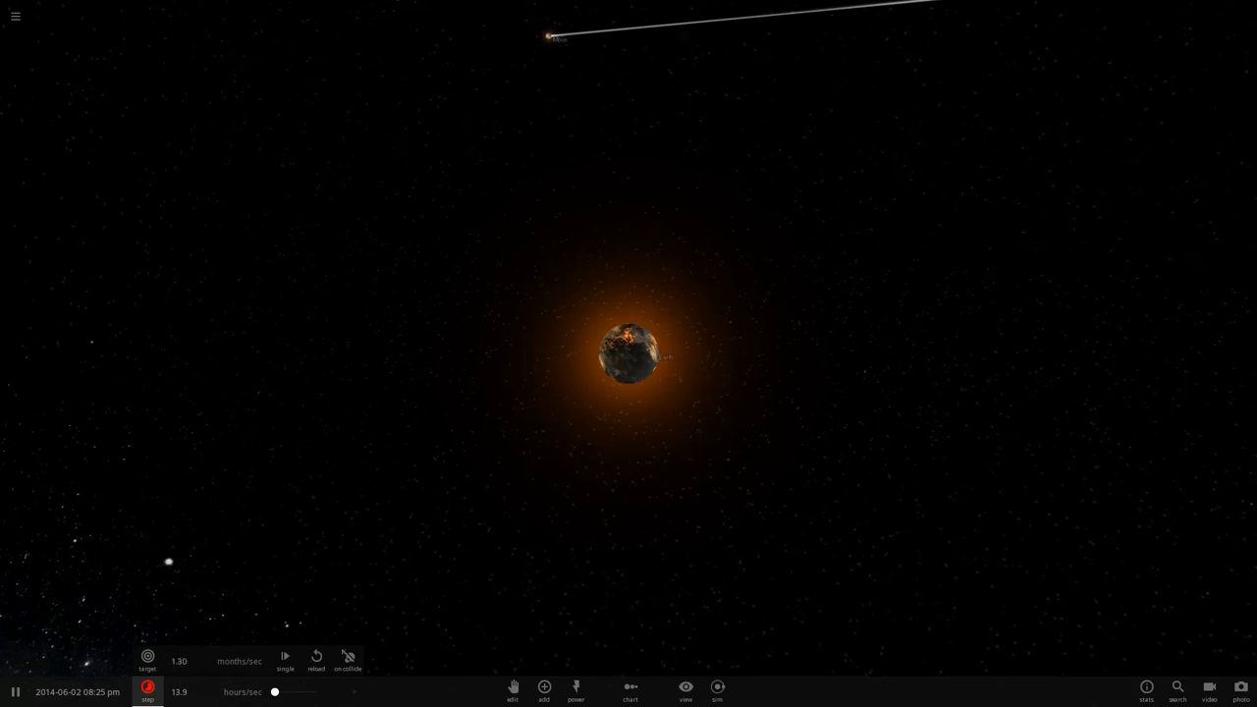
Set the simulation target speed unit to years/sec, reaching 5.76 years per second.
click(241, 692)
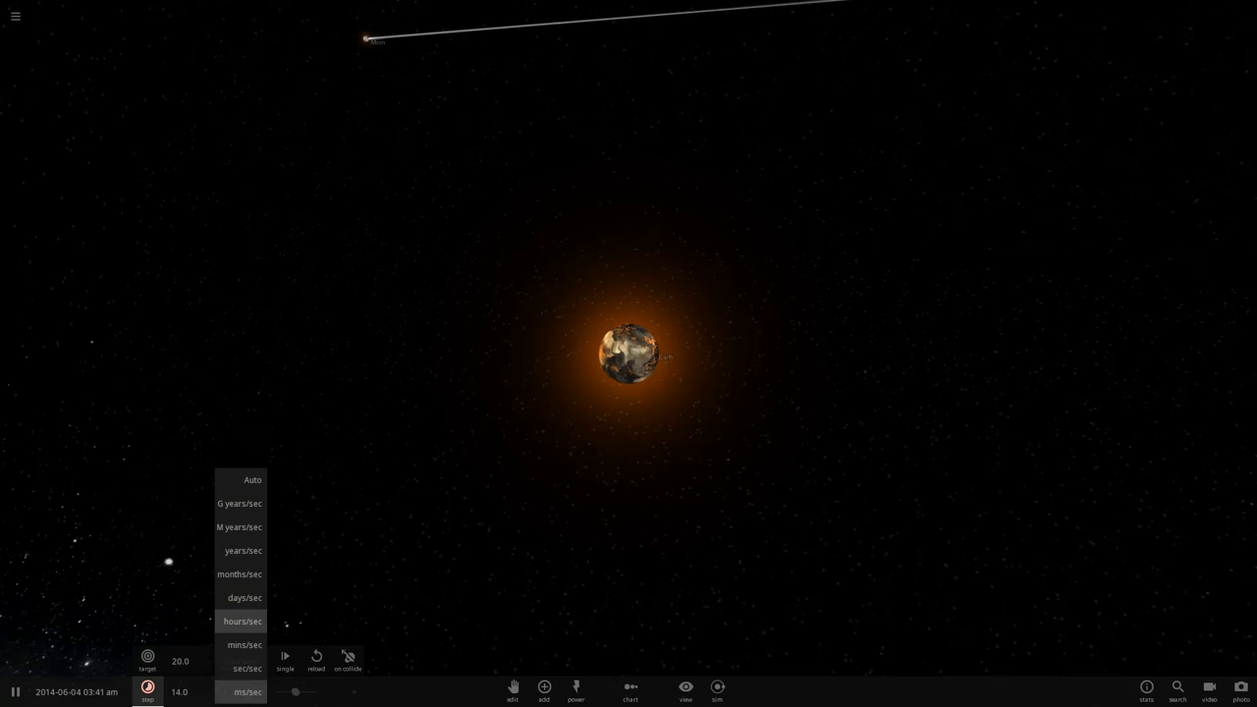
click(242, 621)
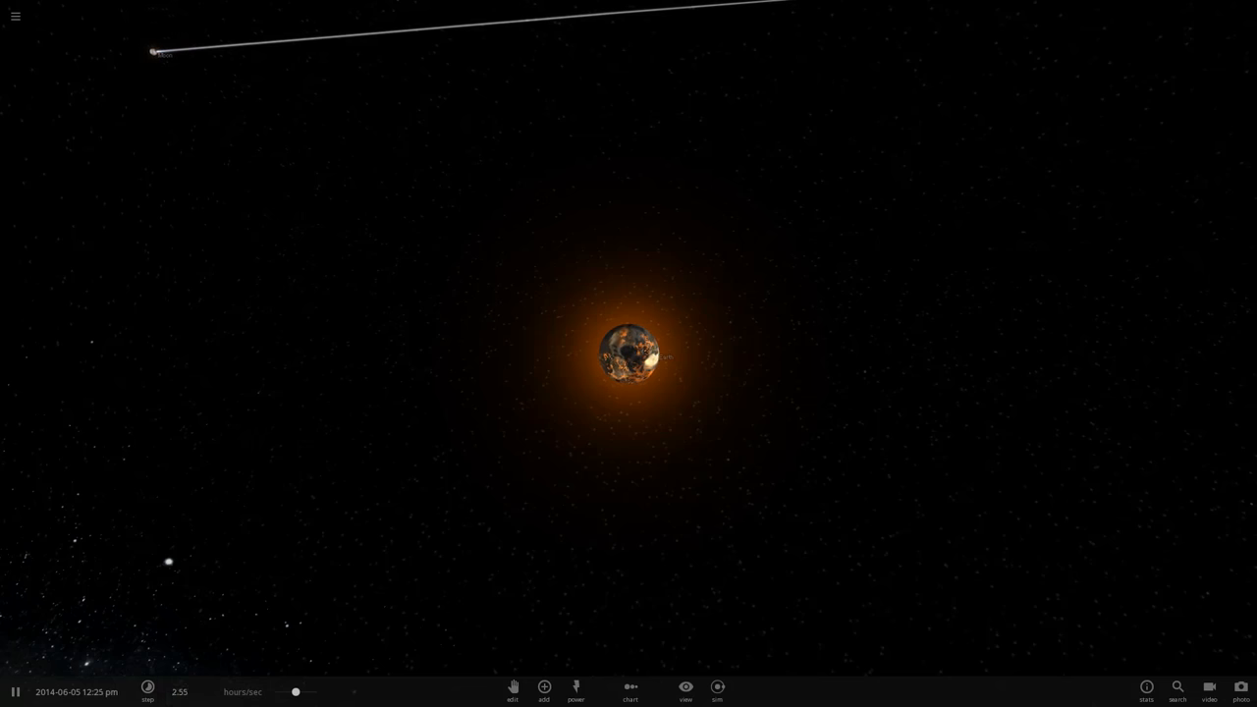
click(147, 692)
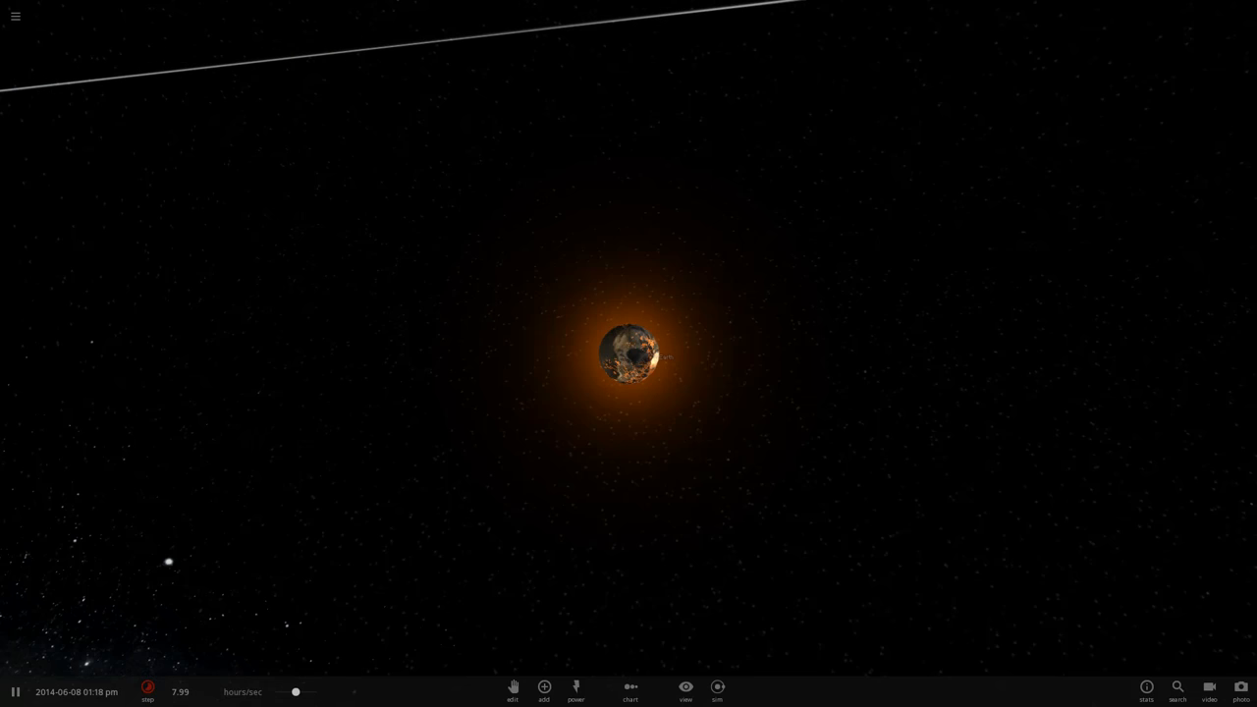
click(147, 692)
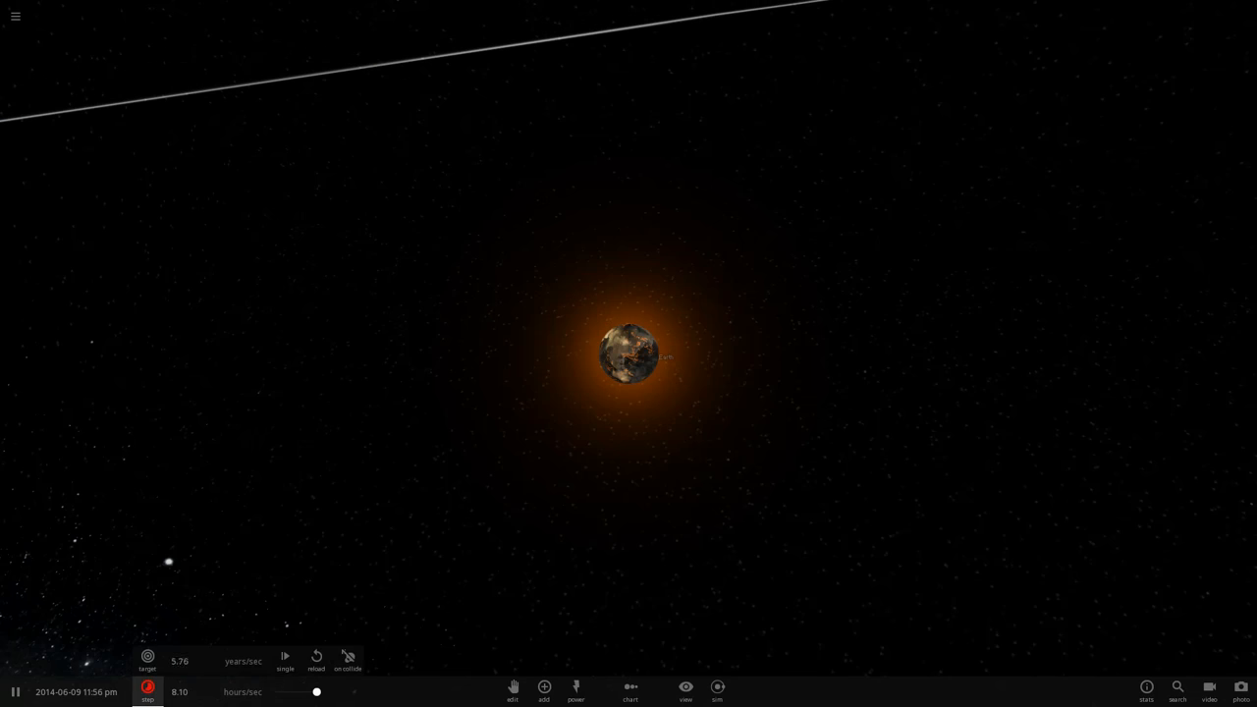